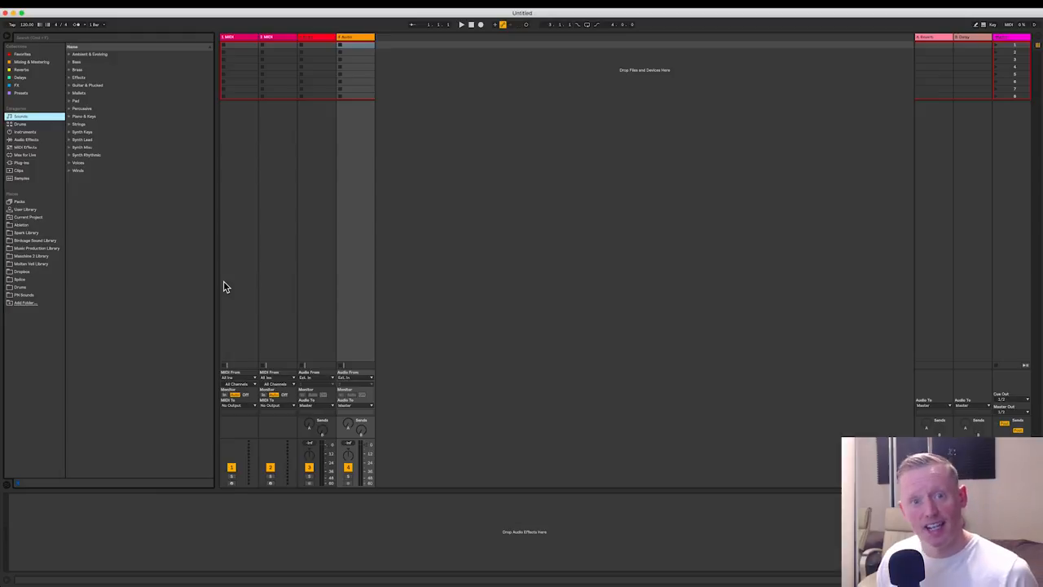
mouse_move(13, 202)
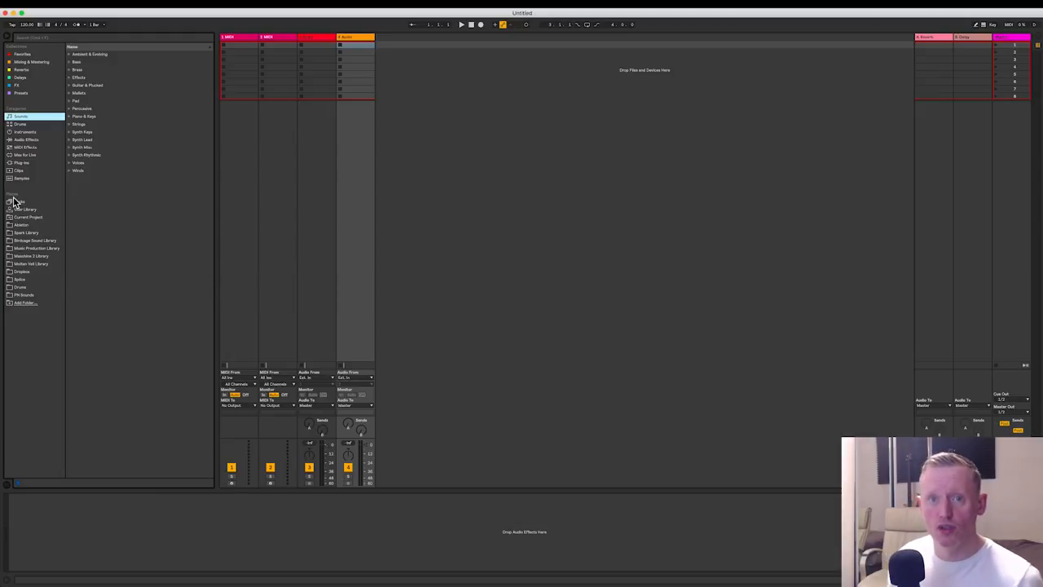
mouse_move(20, 303)
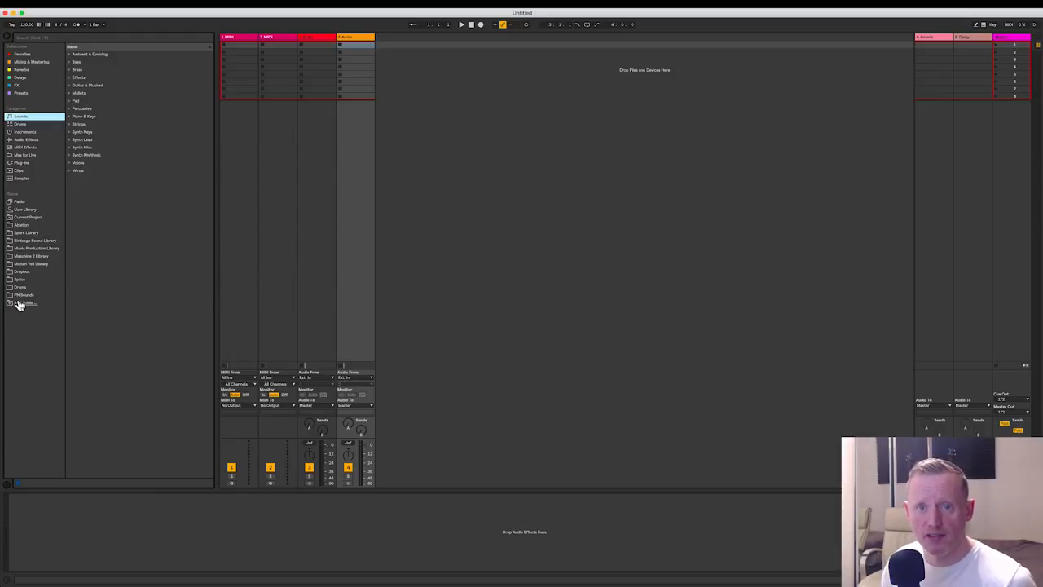
- Add the tech house sample pack folder to the browser's Places so its loops are listed
click(24, 302)
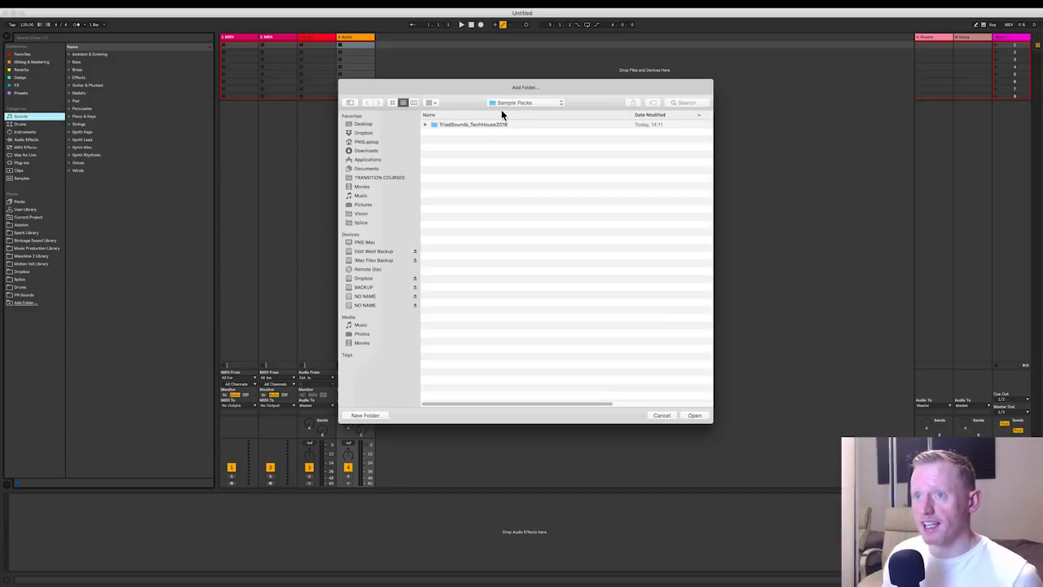
click(473, 124)
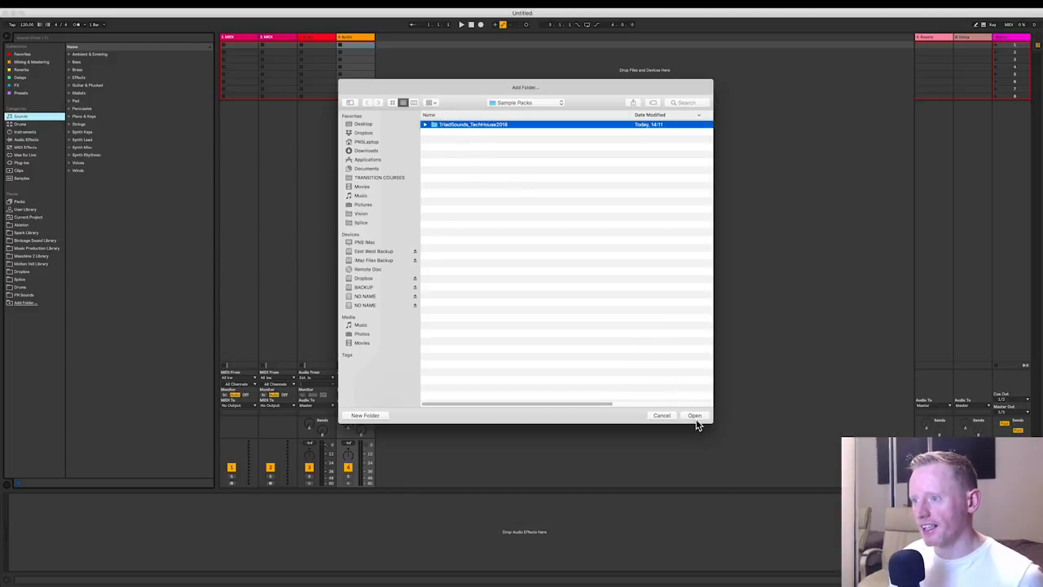
click(694, 415)
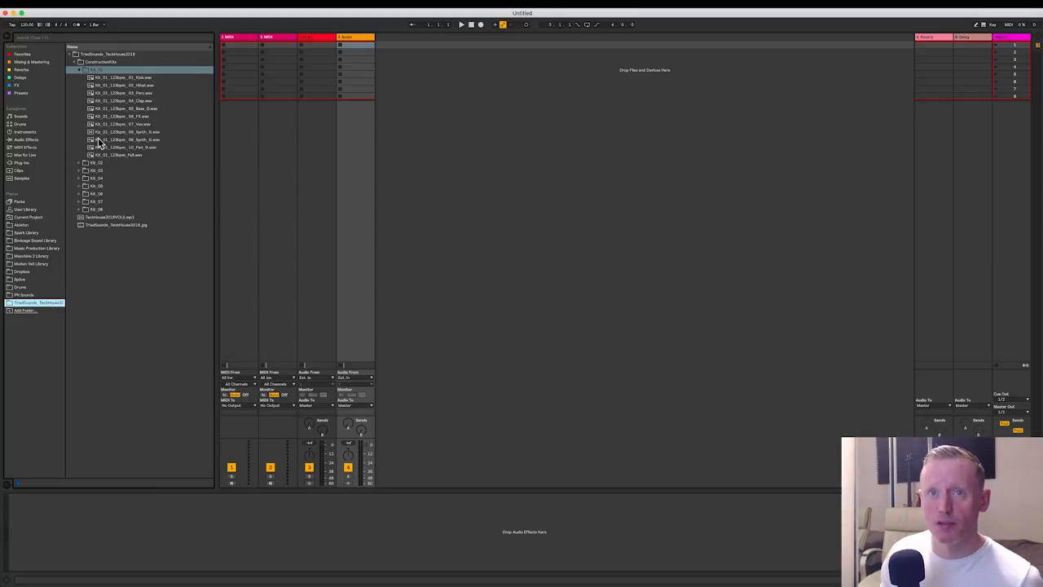
mouse_move(105, 109)
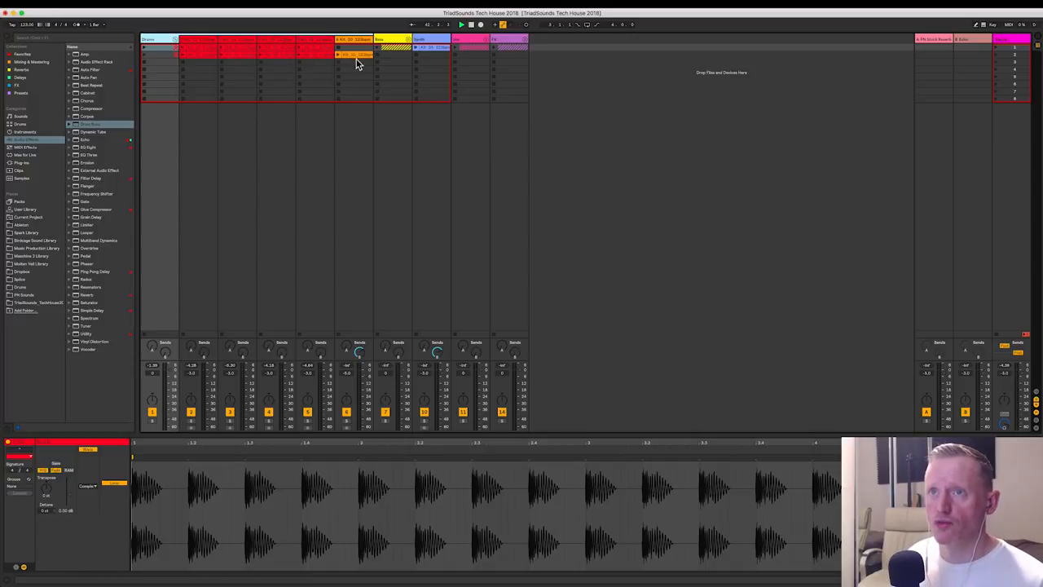
- Select the second drum track's clip and load EQ Eight plus a compressor onto it
click(195, 46)
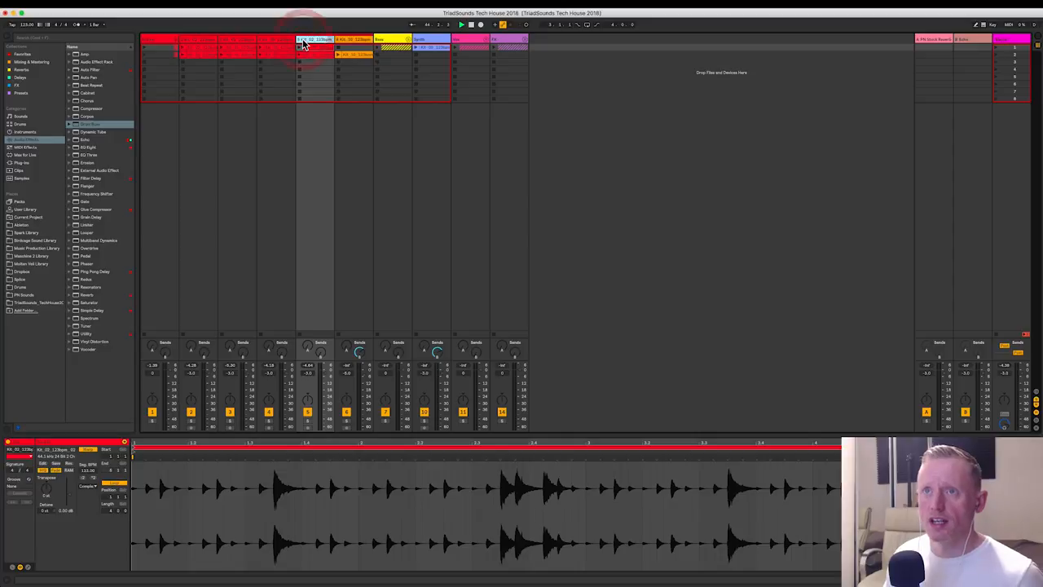
click(355, 39)
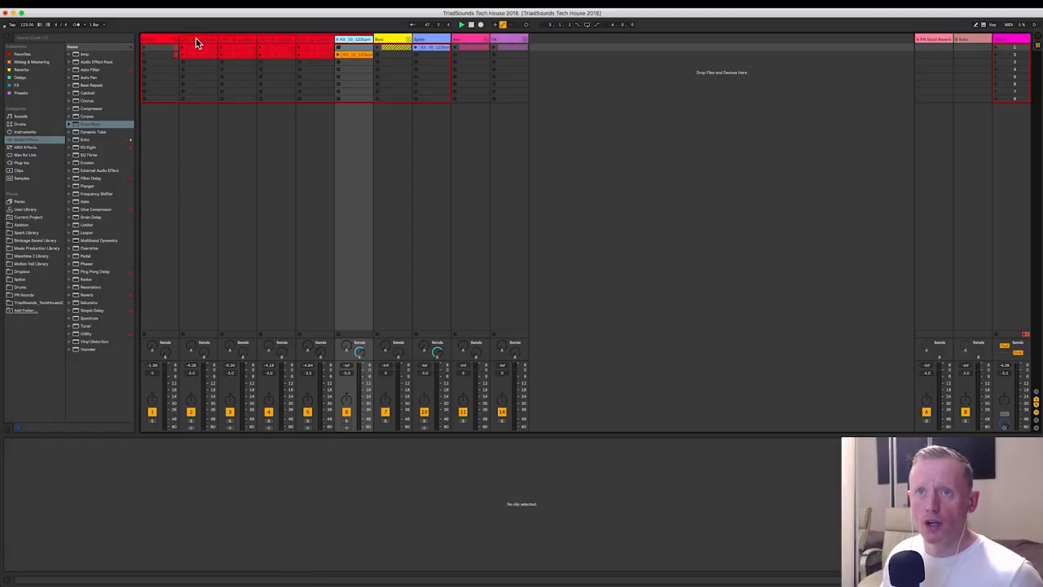
click(199, 46)
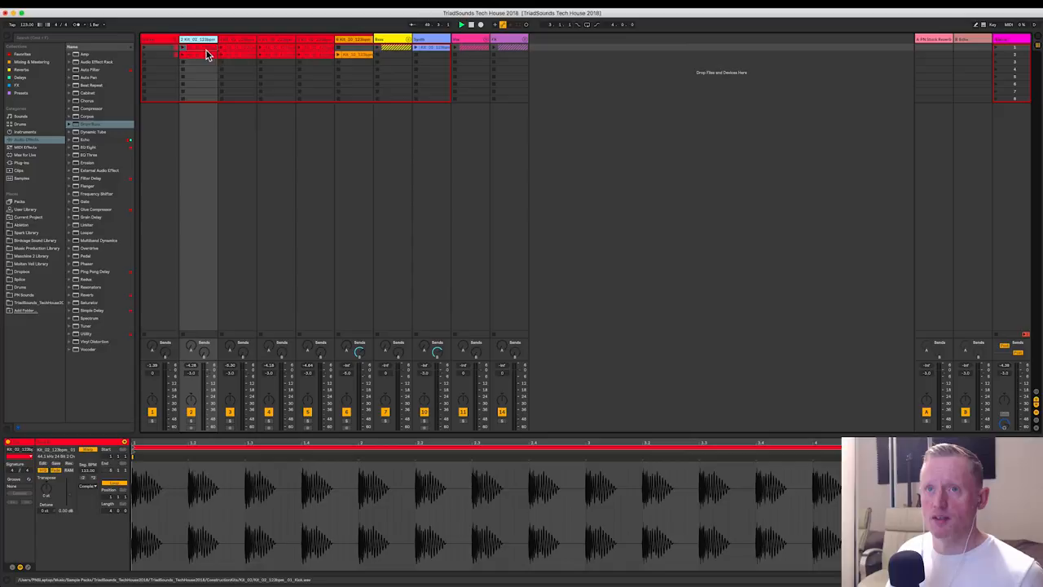
click(183, 45)
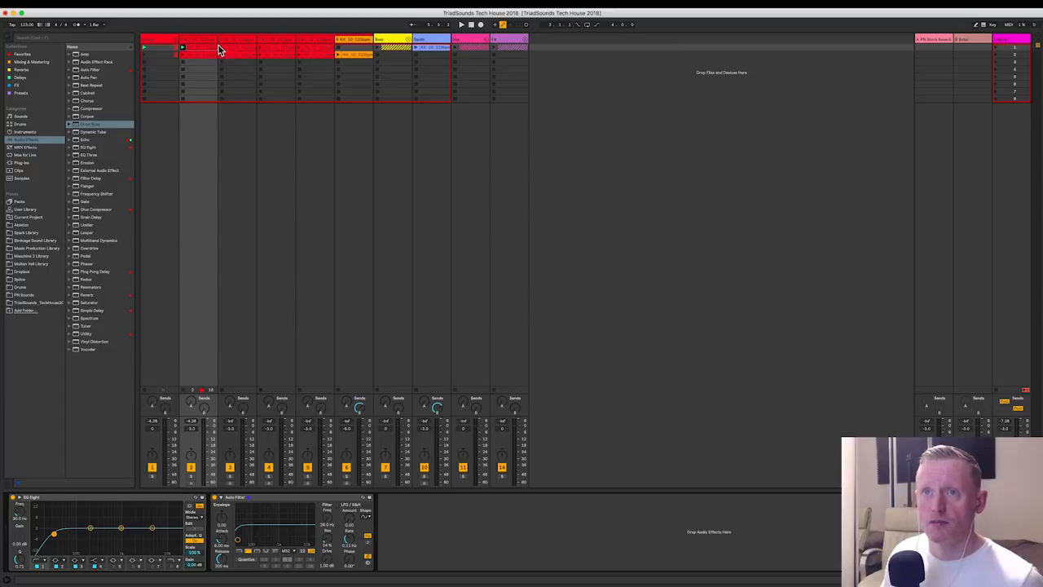
- Put EQ Eight on the third drum track with a curve lifting the highs
click(236, 45)
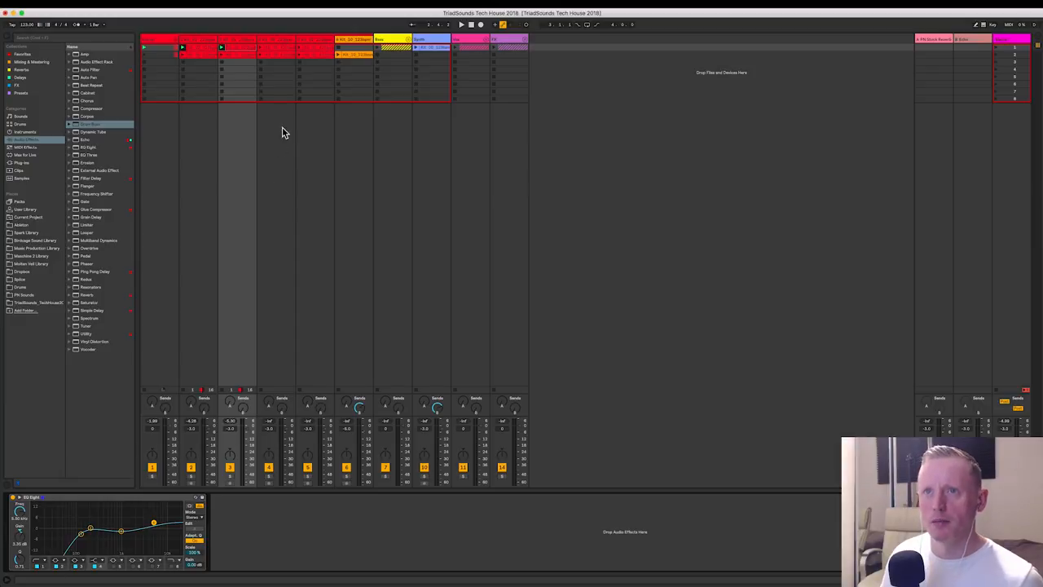
- Add a low-cut EQ Eight to the next drum track while its orange loop plays
click(269, 45)
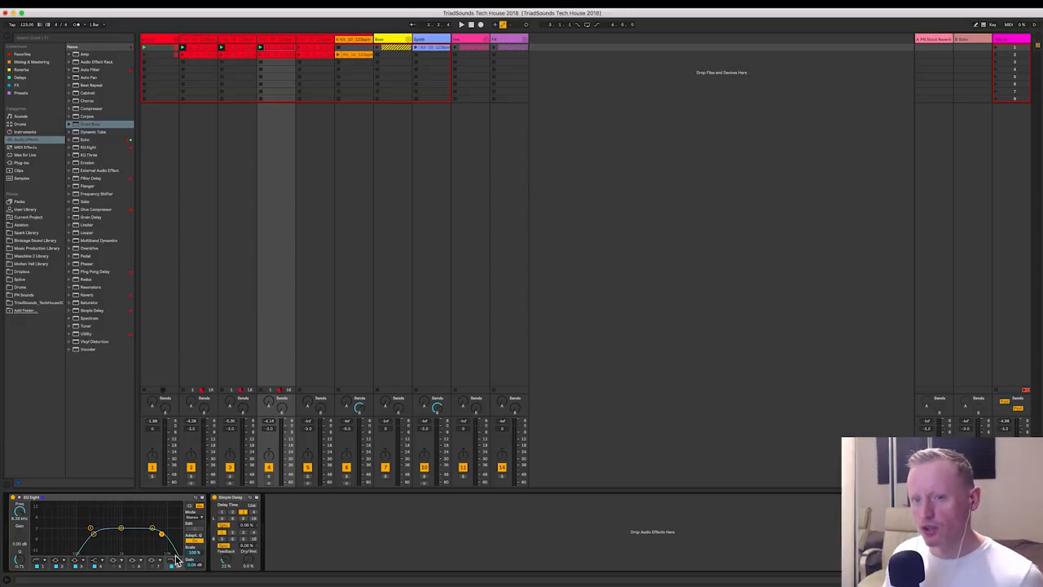
click(235, 497)
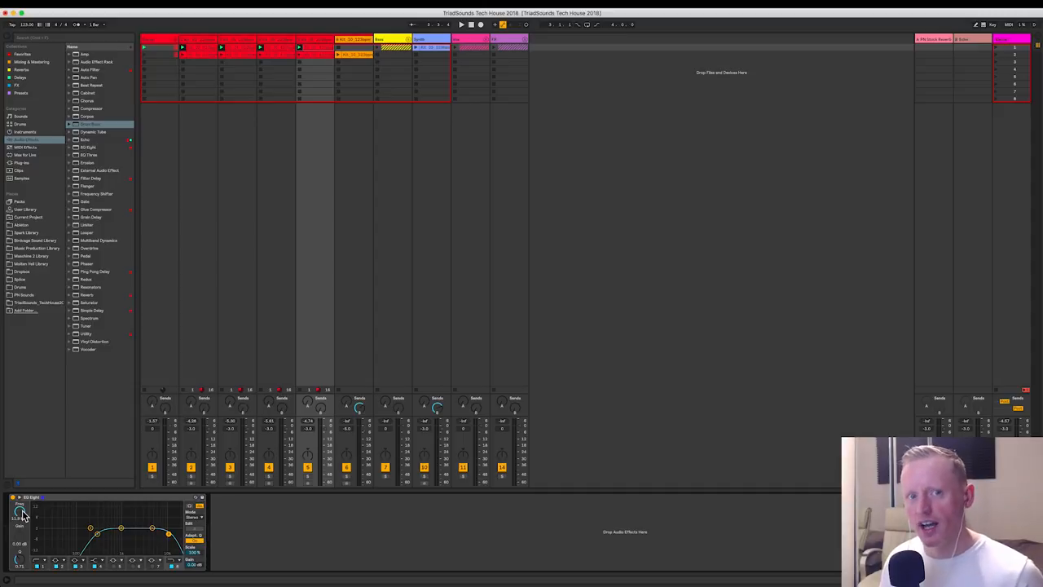
mouse_move(236, 398)
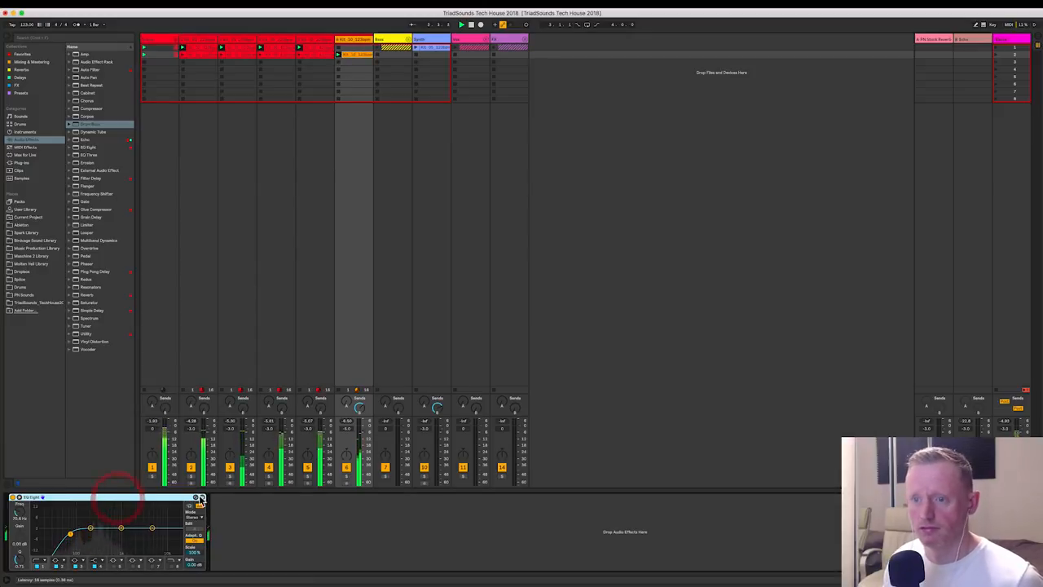
click(355, 55)
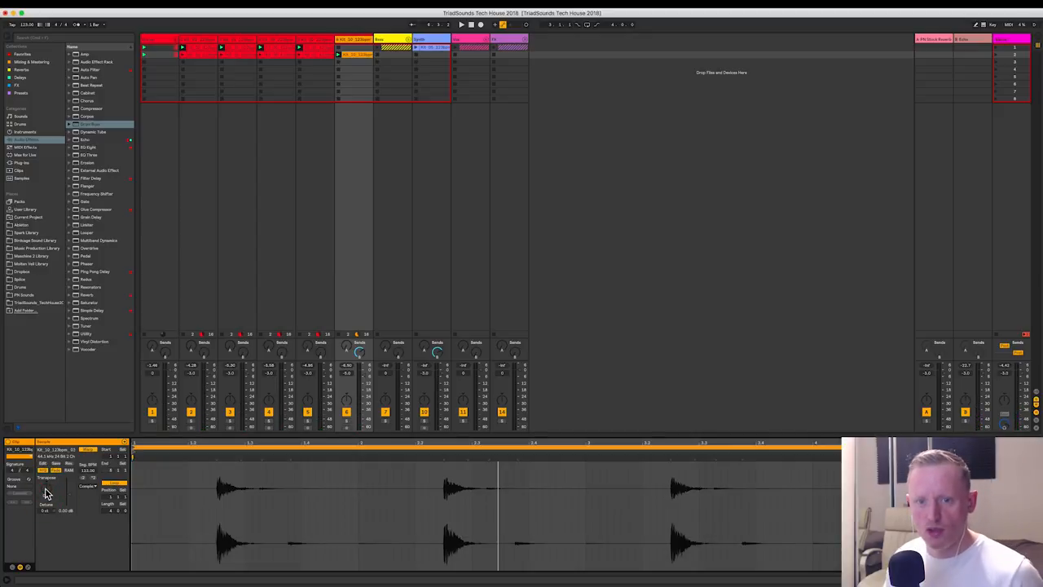
- Place a colouring audio effect after the EQ on the first drum track
click(461, 25)
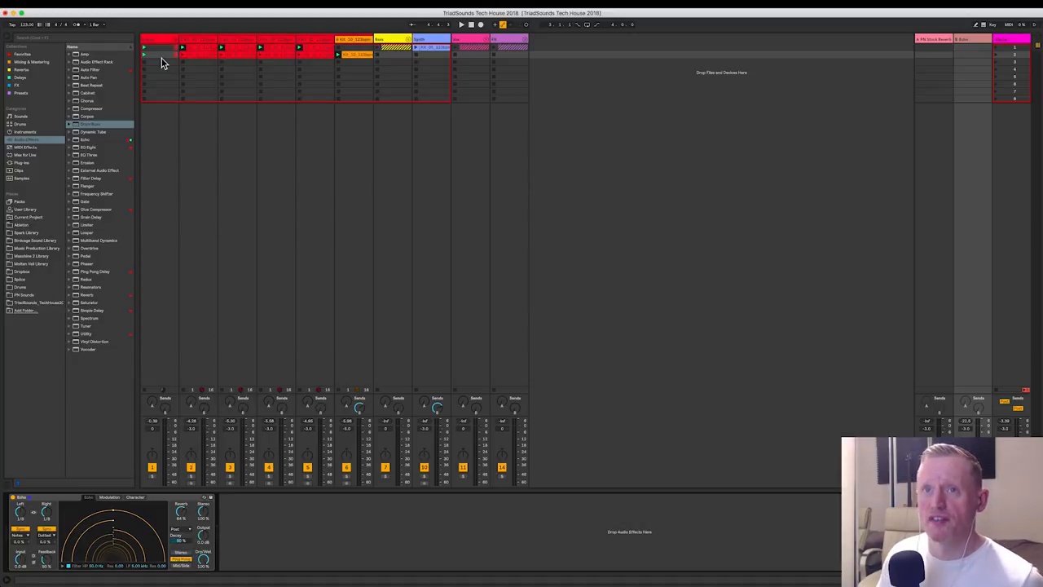
click(160, 41)
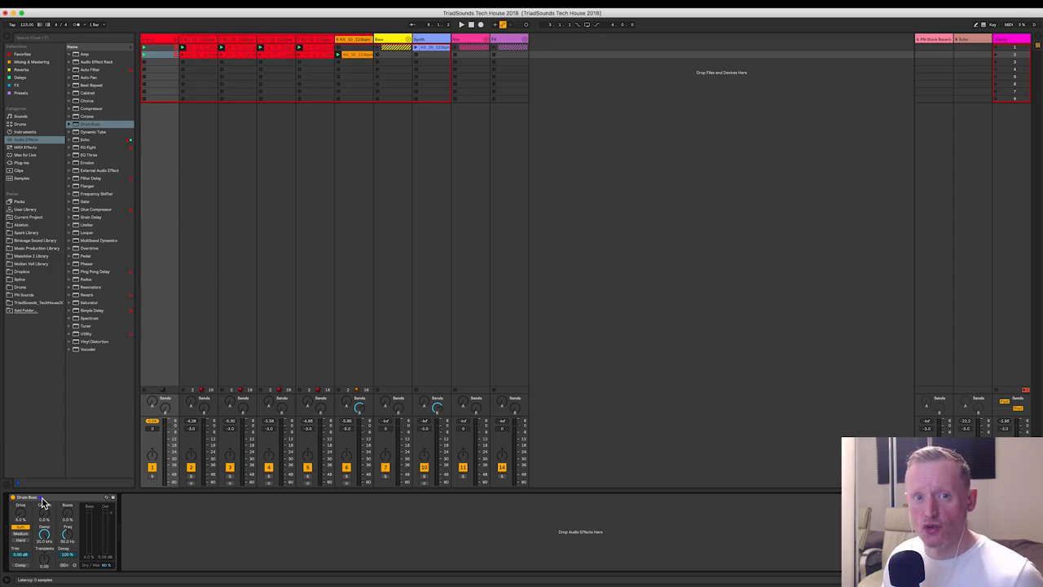
- Drop a Utility gain device onto the first drum channel's chain
click(273, 47)
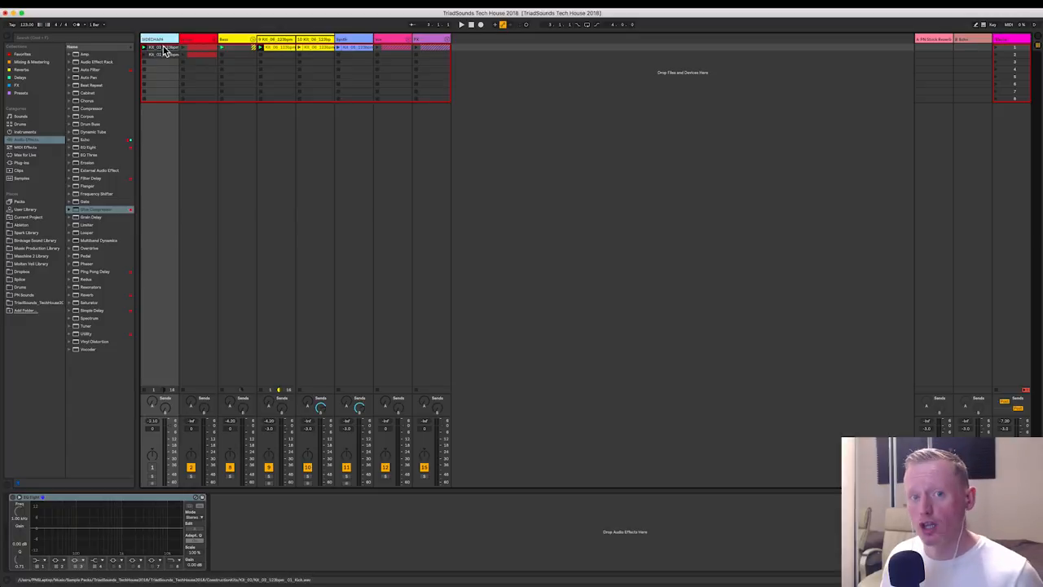
mouse_move(156, 473)
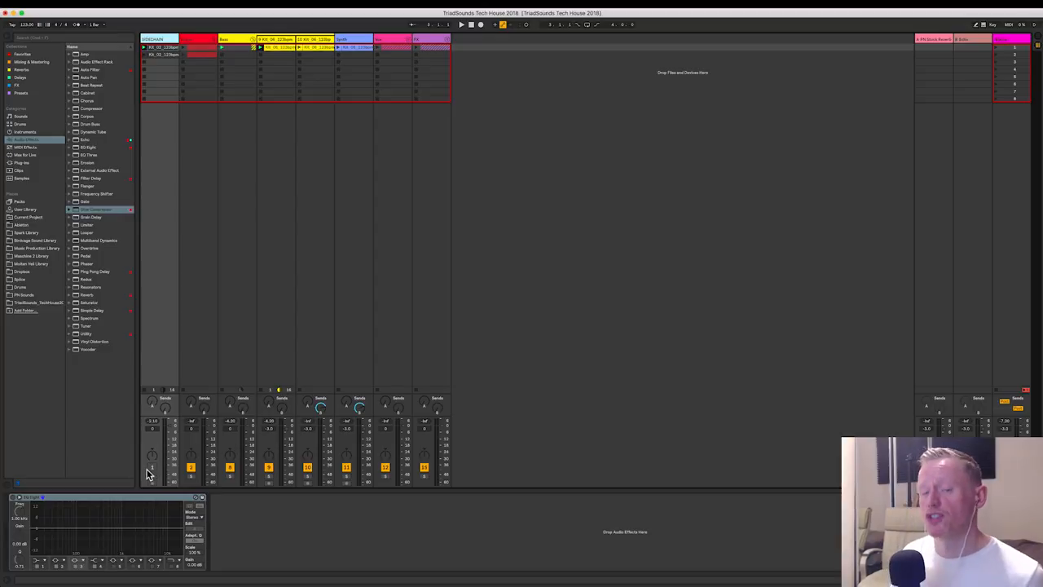
mouse_move(233, 49)
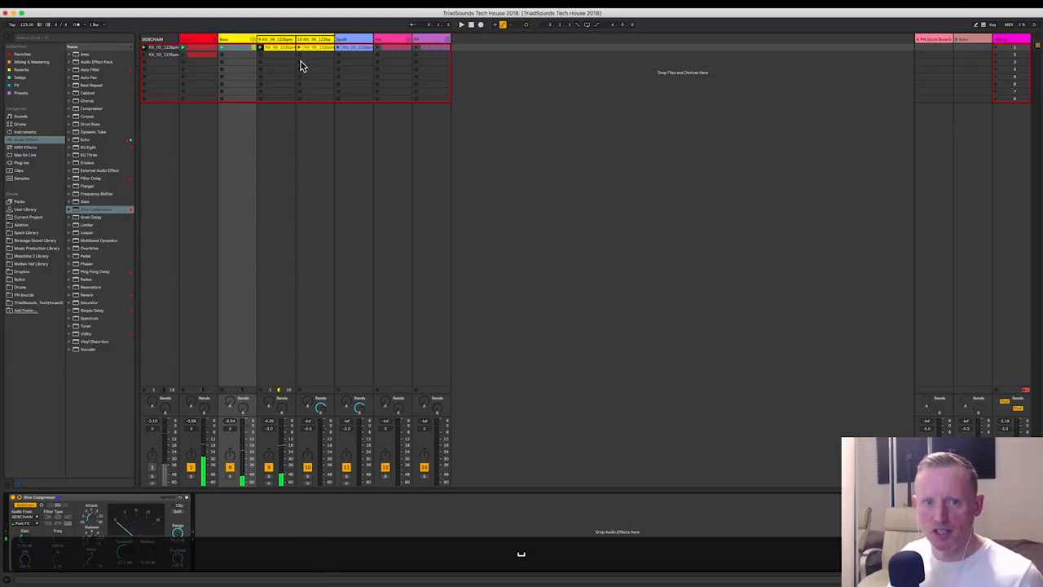
- Group the drum tracks and give the bass track a sidechain Compressor, then view the bass clip
click(313, 46)
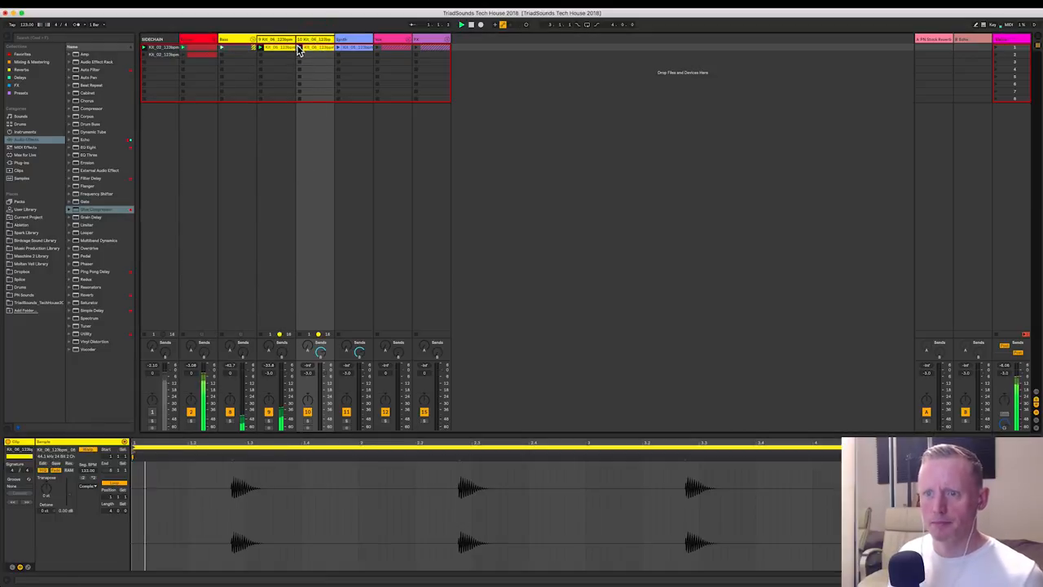
- Show the yellow bass clip's waveform of repeated hits in the Clip View
click(316, 46)
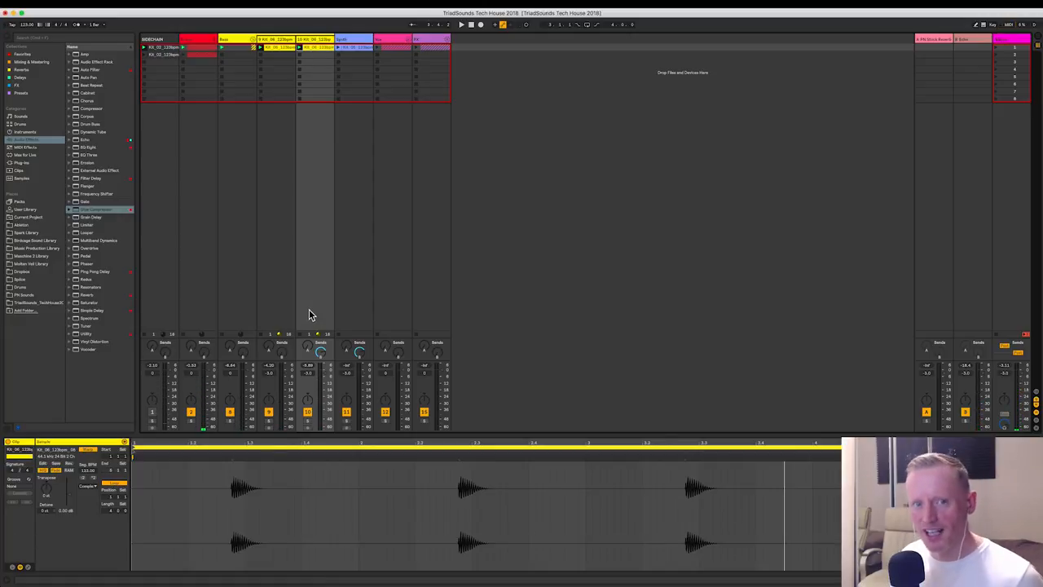
mouse_move(320, 335)
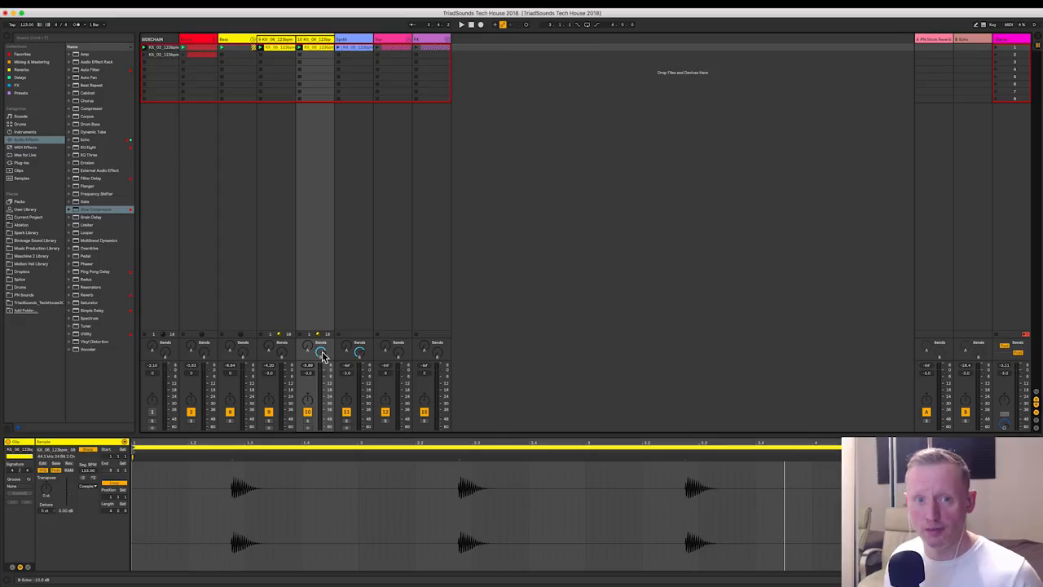
click(25, 155)
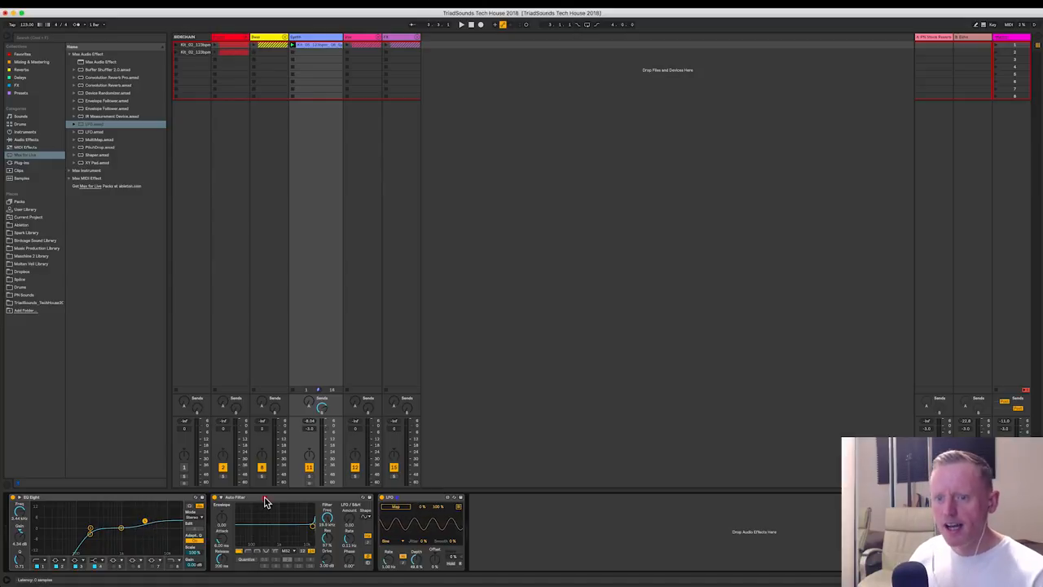
- Give the synth chord track EQ Eight and an Auto Filter with its LFO enabled
click(236, 497)
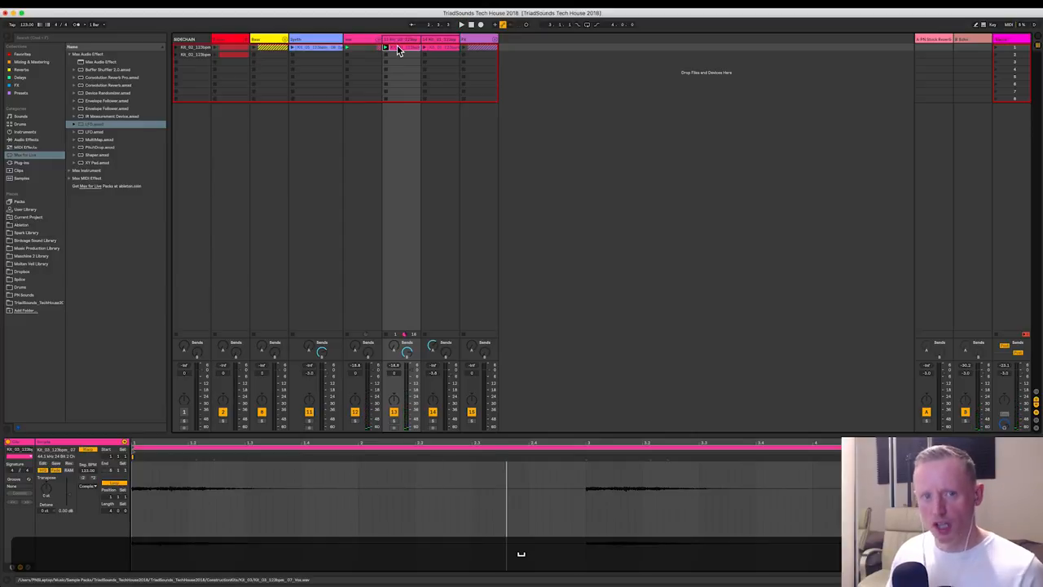
- Bring up the synth chord track's instrument and effect chain in the Detail View
click(423, 46)
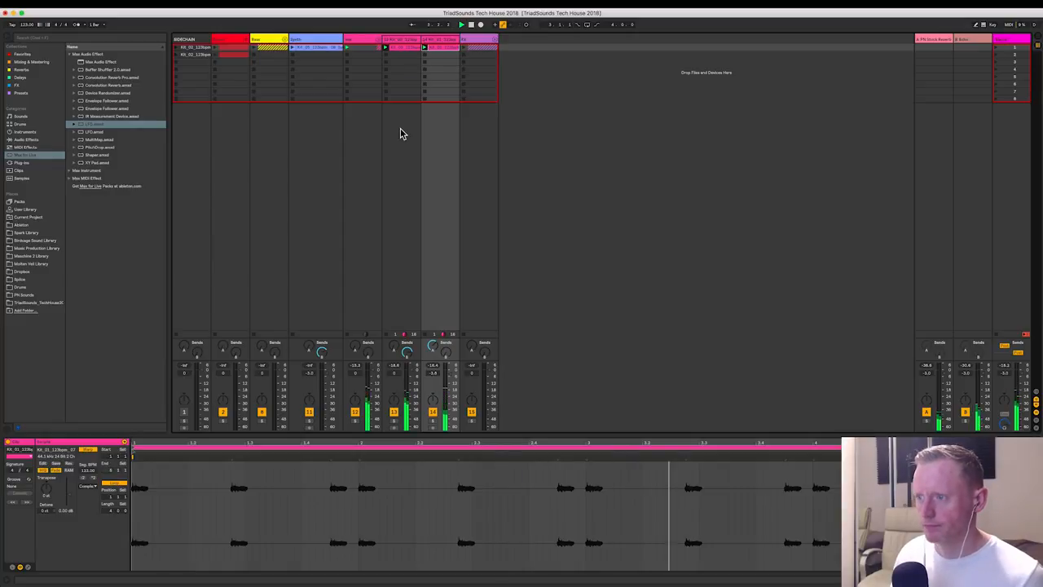
mouse_move(383, 137)
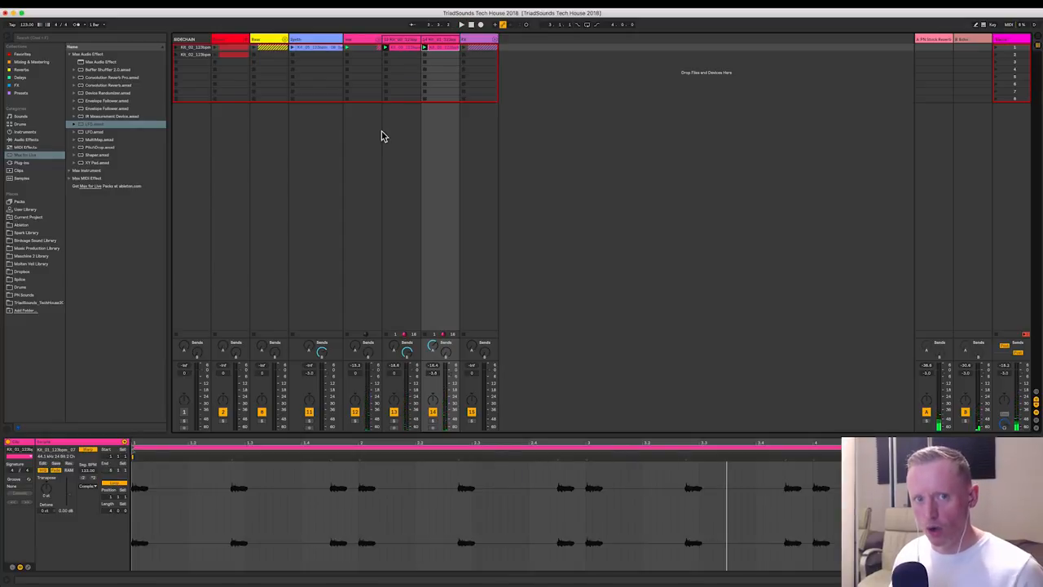
mouse_move(399, 139)
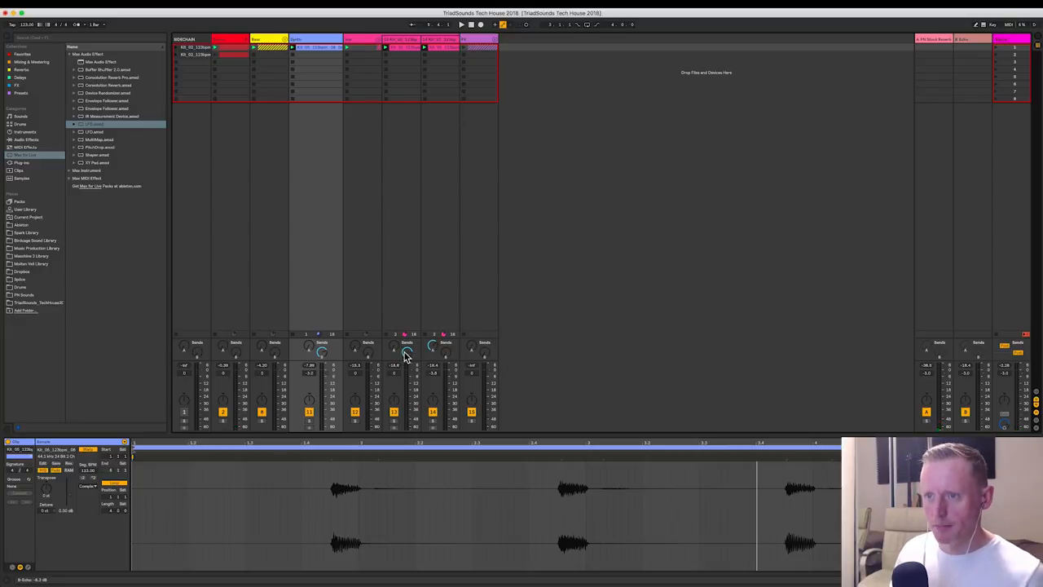
mouse_move(430, 349)
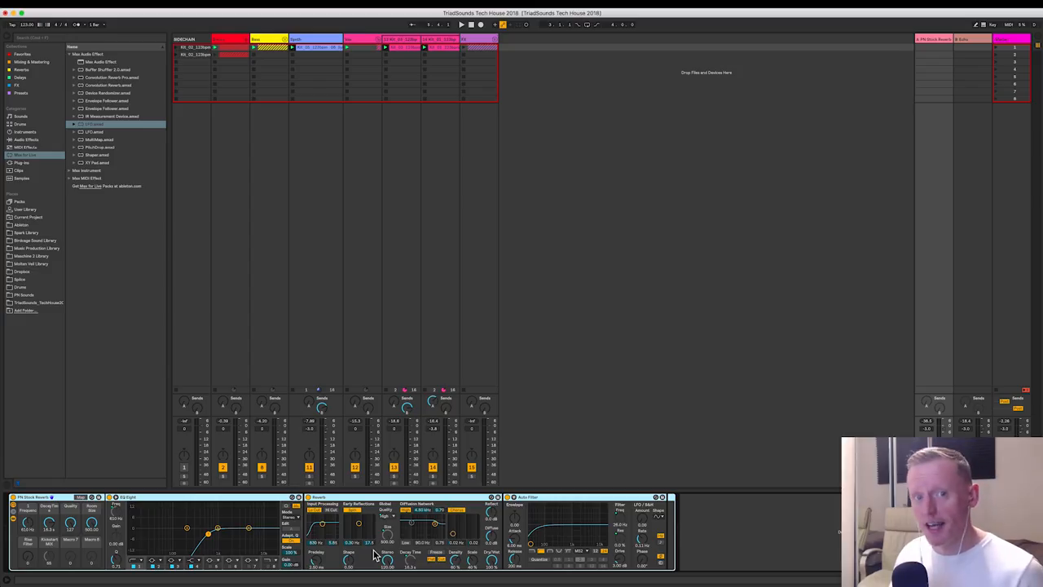
- Place the crash FX sample on its own track beside the drum group and launch it with the beat
click(513, 46)
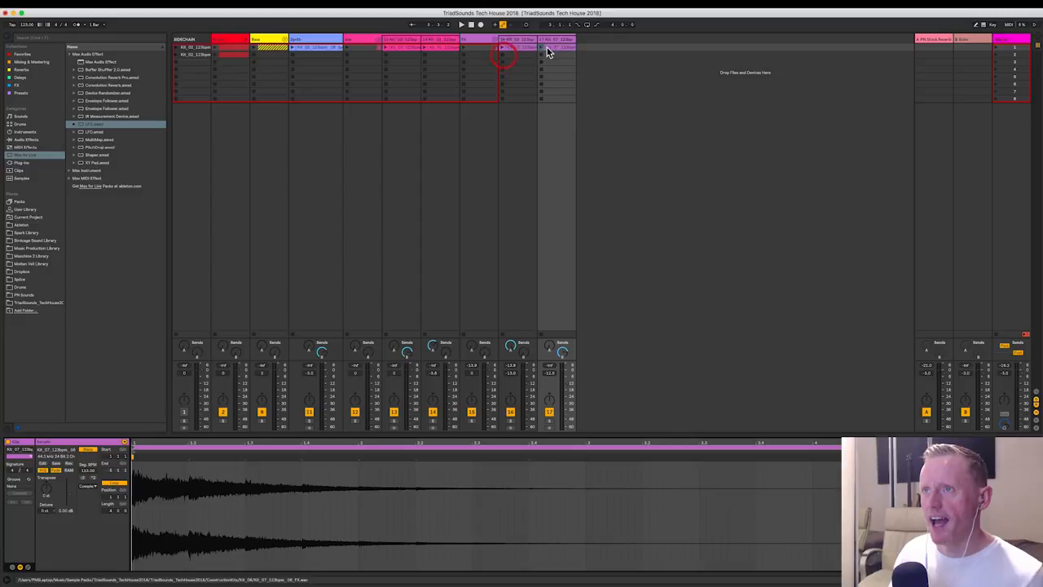
click(541, 45)
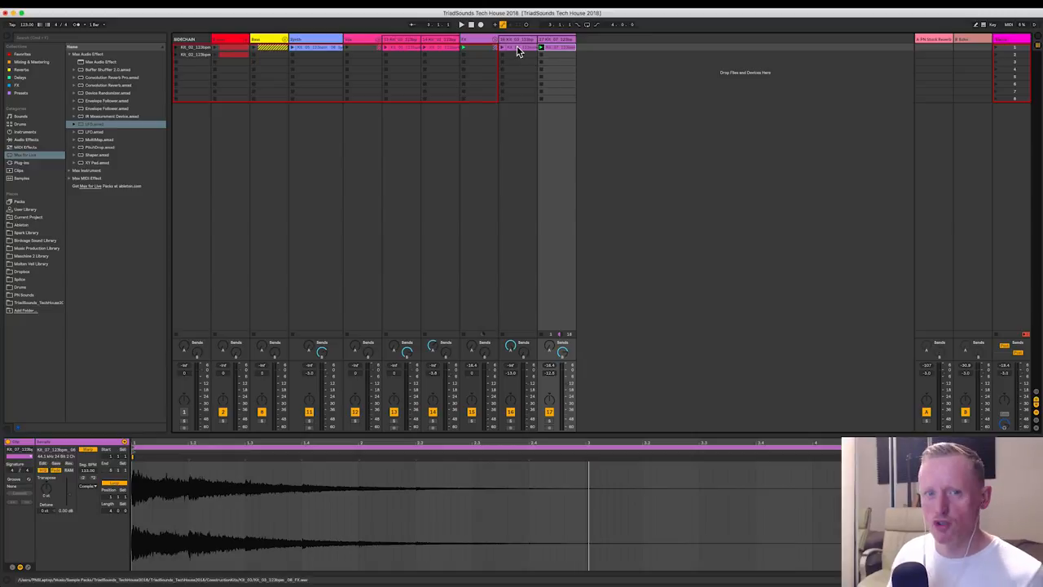
mouse_move(513, 59)
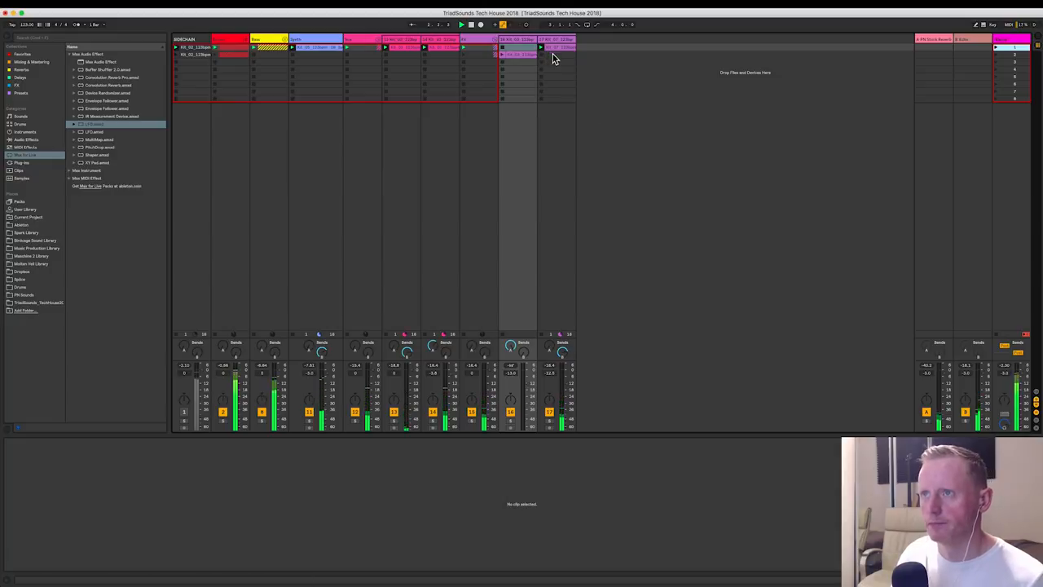
- Expand the sample pack folder in the browser to list its loop files
click(508, 56)
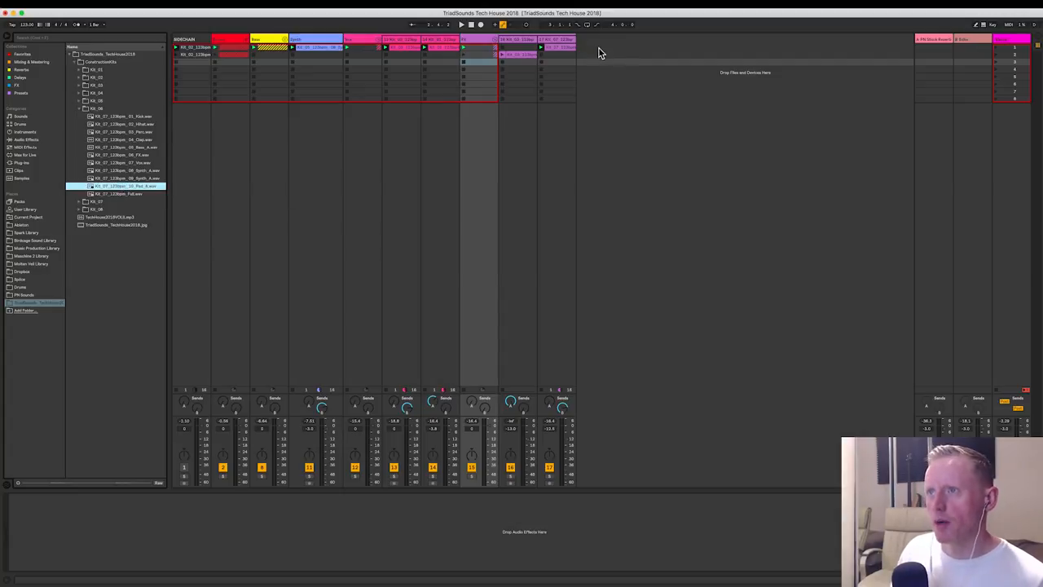
- Insert a new MIDI track for the pad via the track-area context menu
right_click(600, 52)
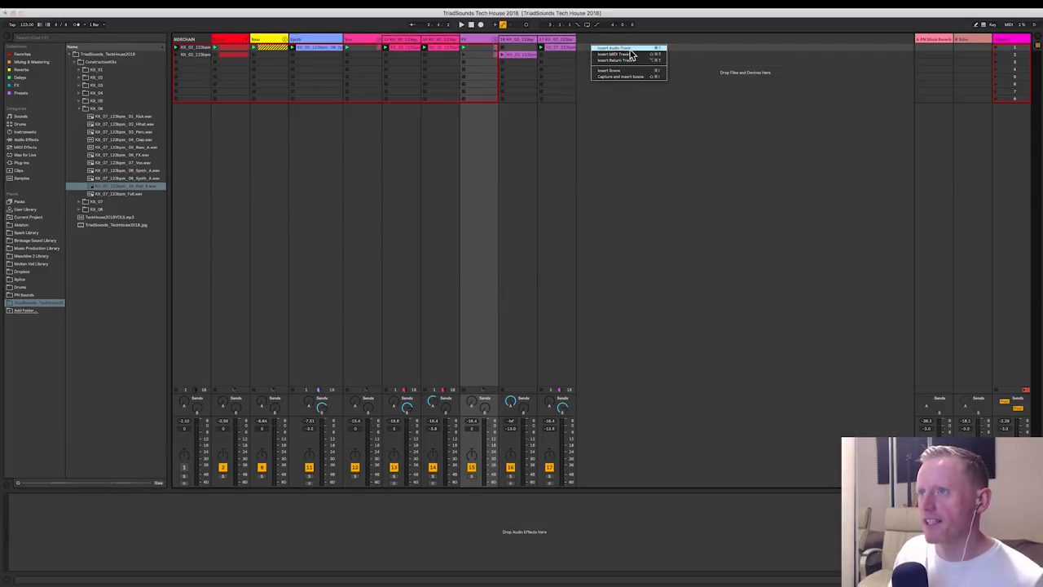
click(616, 54)
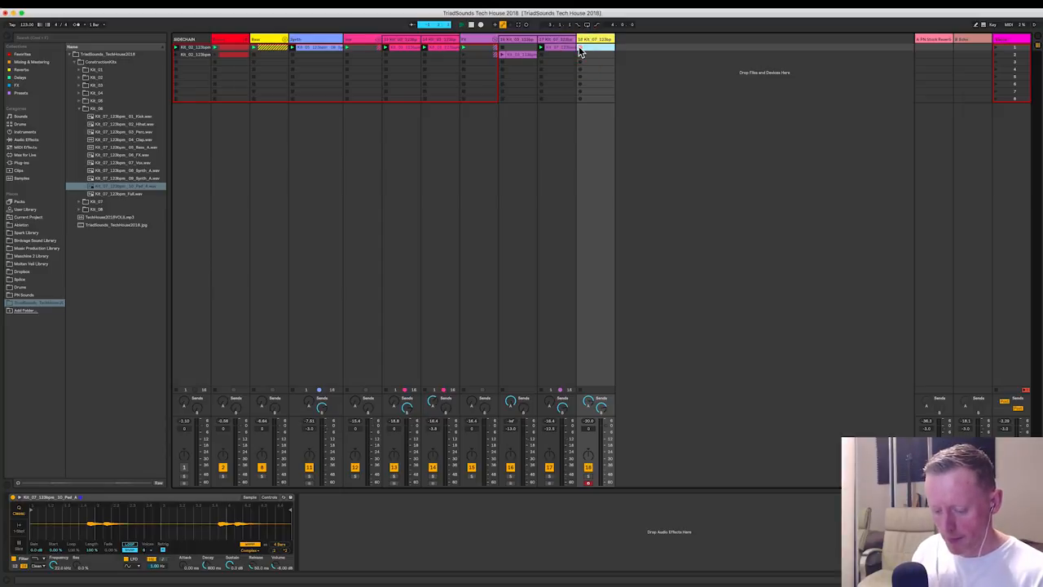
- Show the Audio Effects category in the browser to pick an effect for the pad
click(459, 24)
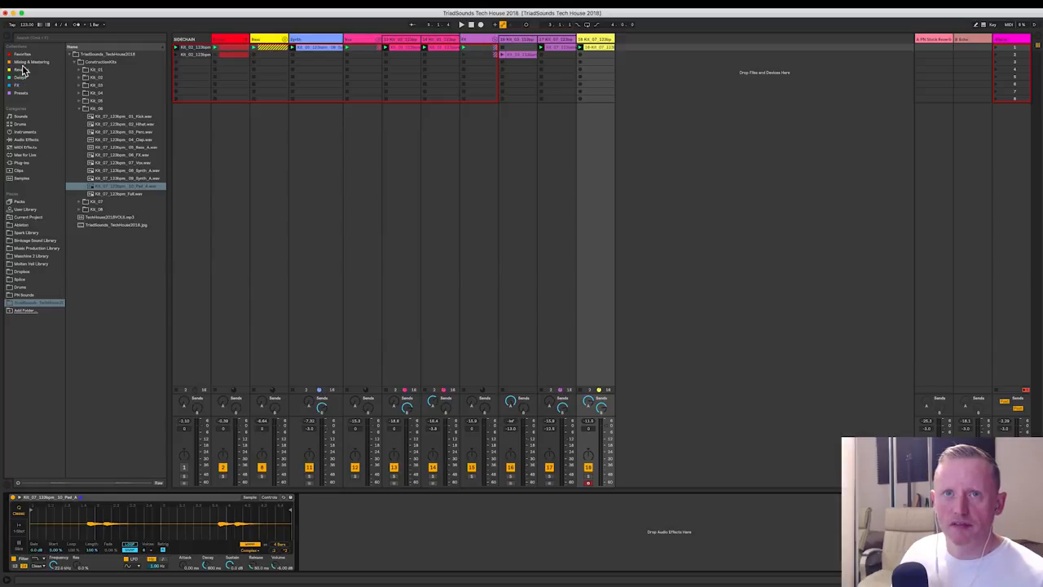
click(26, 140)
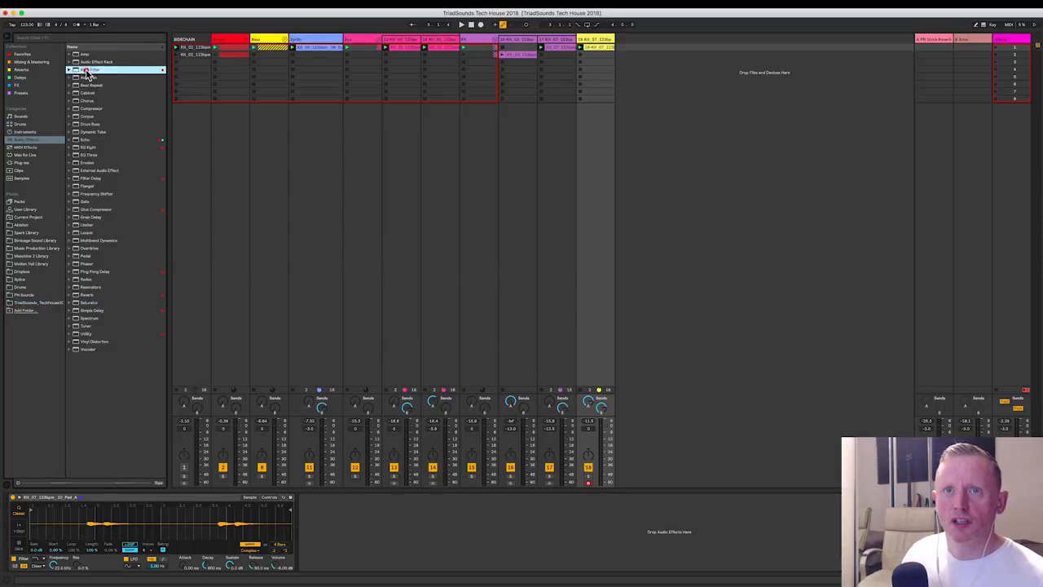